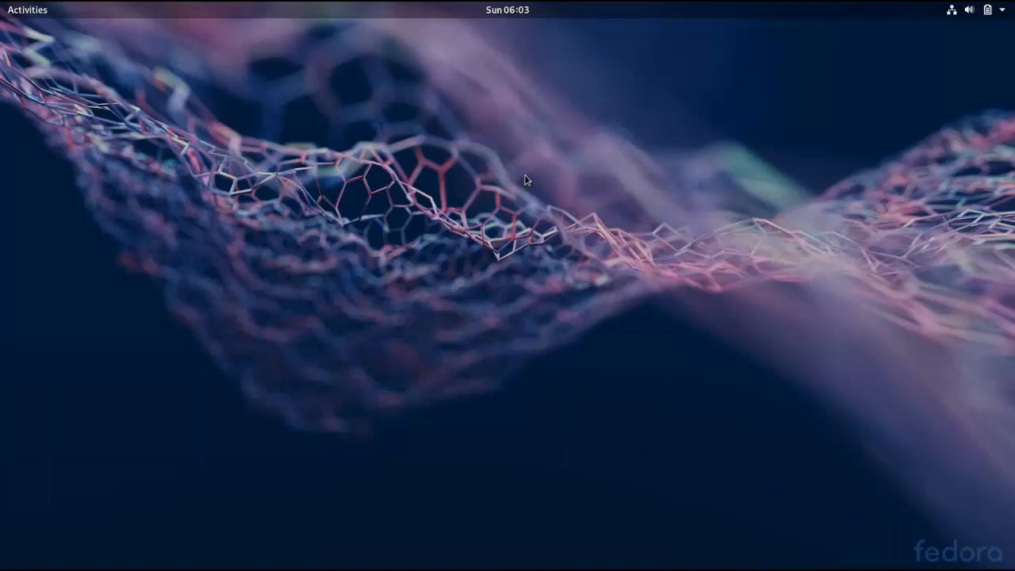
pyautogui.moveTo(62, 13)
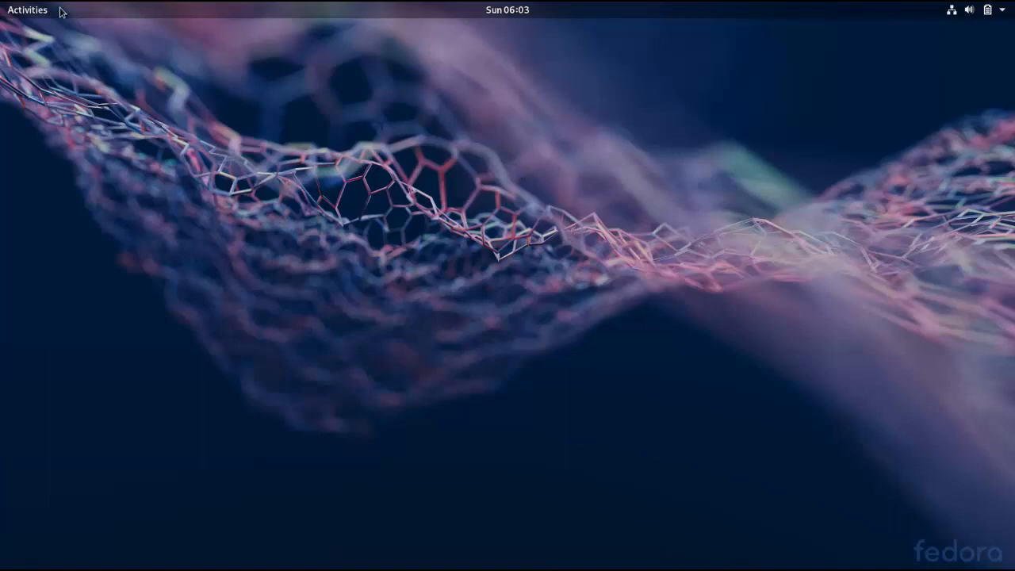
# - Launch Terminal from the Activities overview to get a home-directory prompt
pyautogui.click(27, 10)
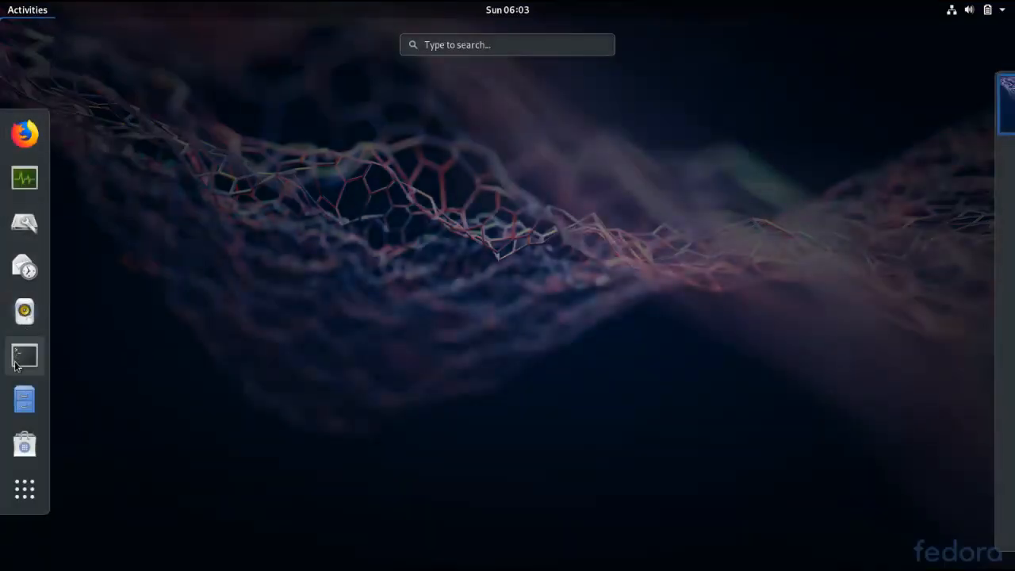
pyautogui.click(24, 355)
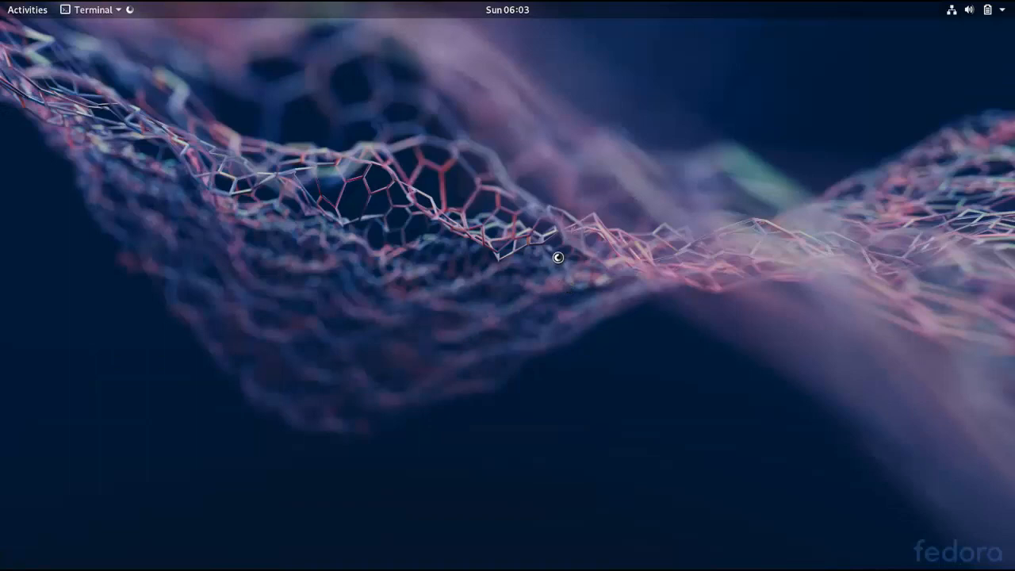
pyautogui.click(92, 10)
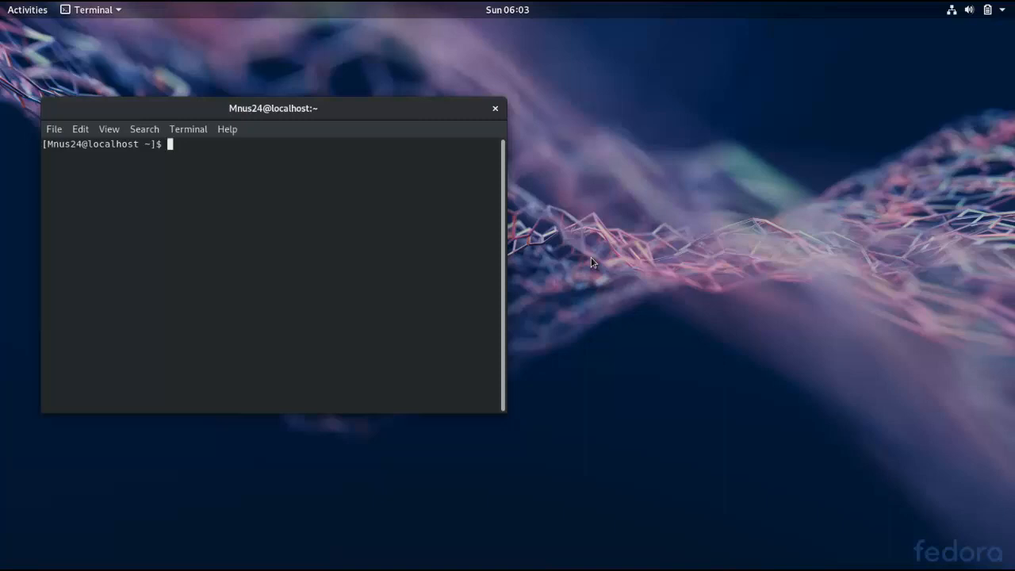
# - Run ls to list the home folders such as Desktop, Documents and Downloads
pyautogui.write('l')
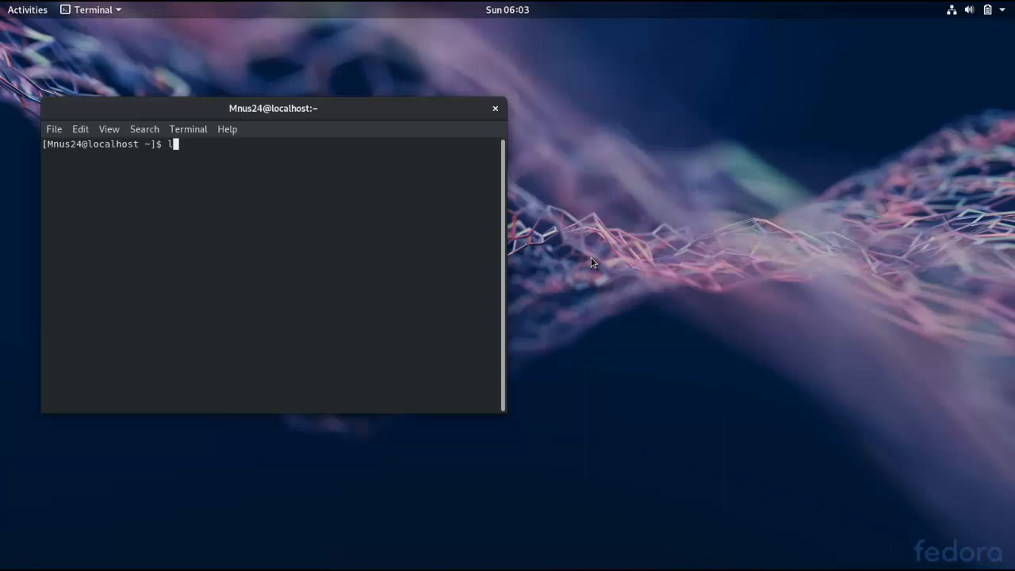
pyautogui.write('s')
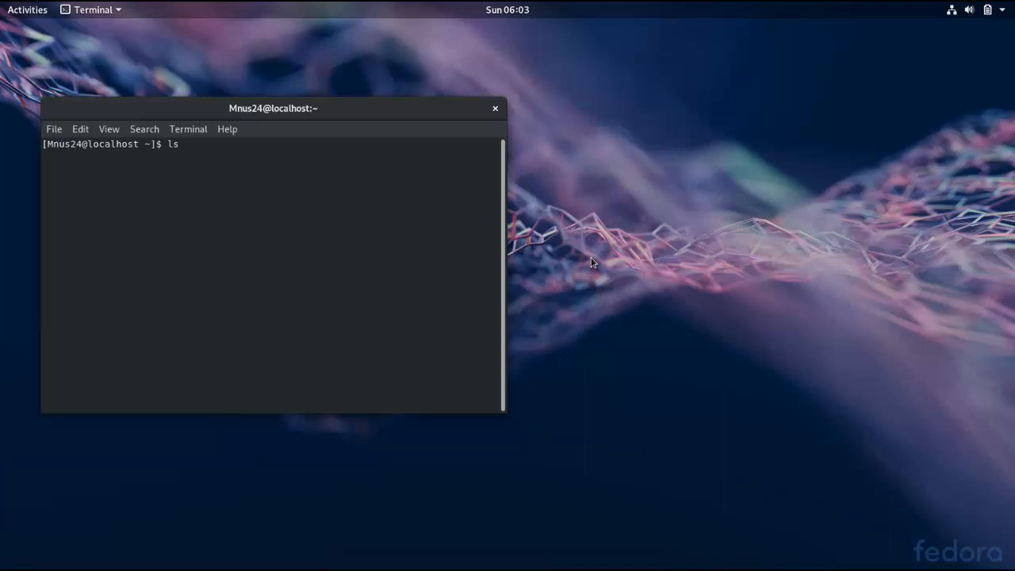
pyautogui.press('Return')
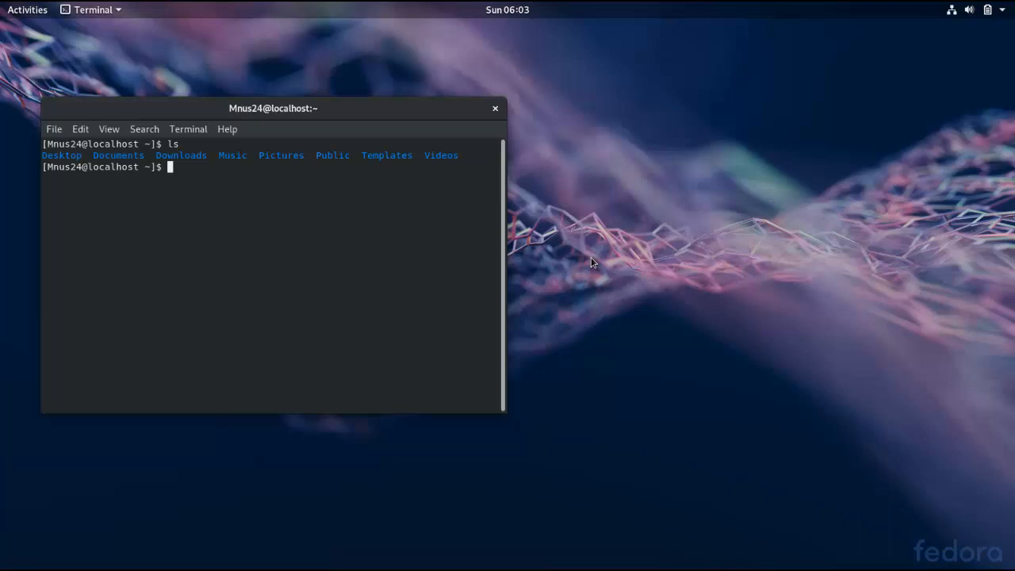
# - Run cd /Downloads/, which fails with 'No such file or directory', then begin another cd
pyautogui.write('cd')
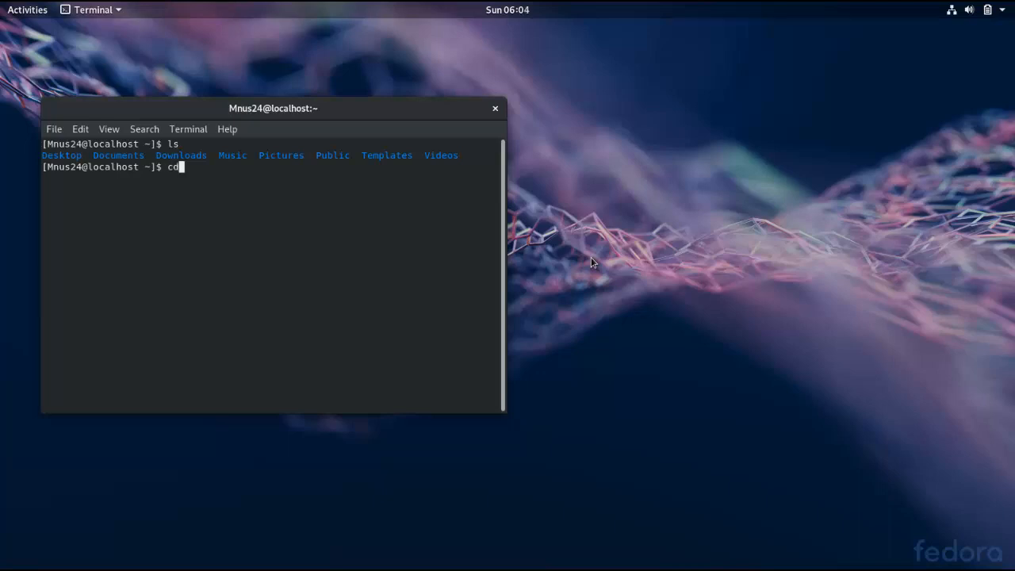
pyautogui.write('/')
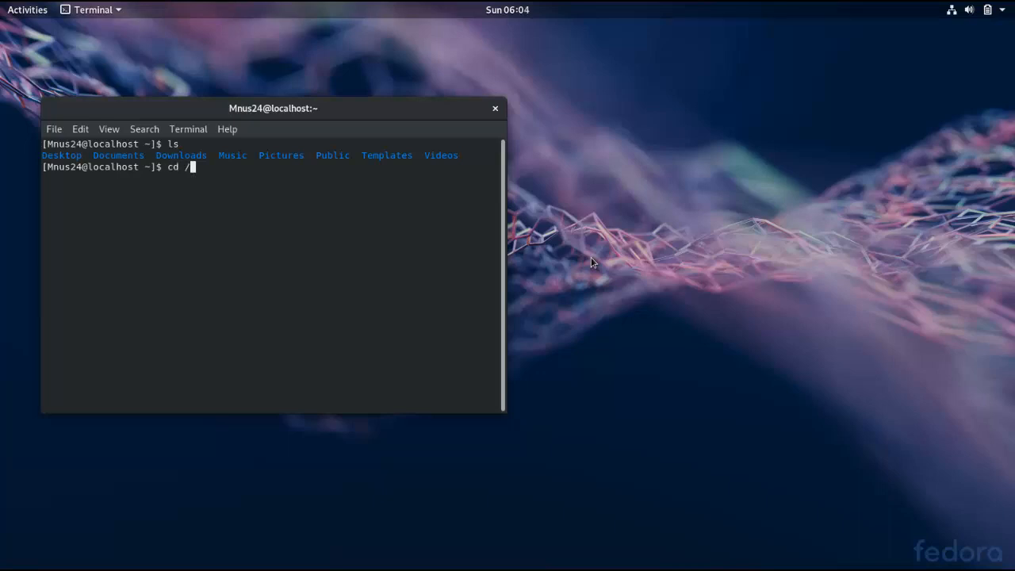
pyautogui.write('D')
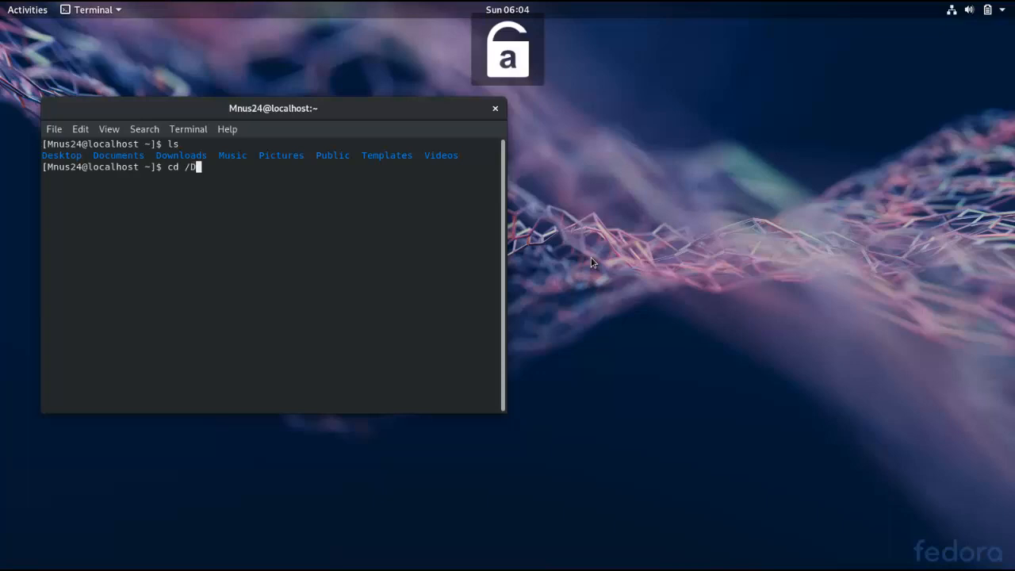
pyautogui.write('ow')
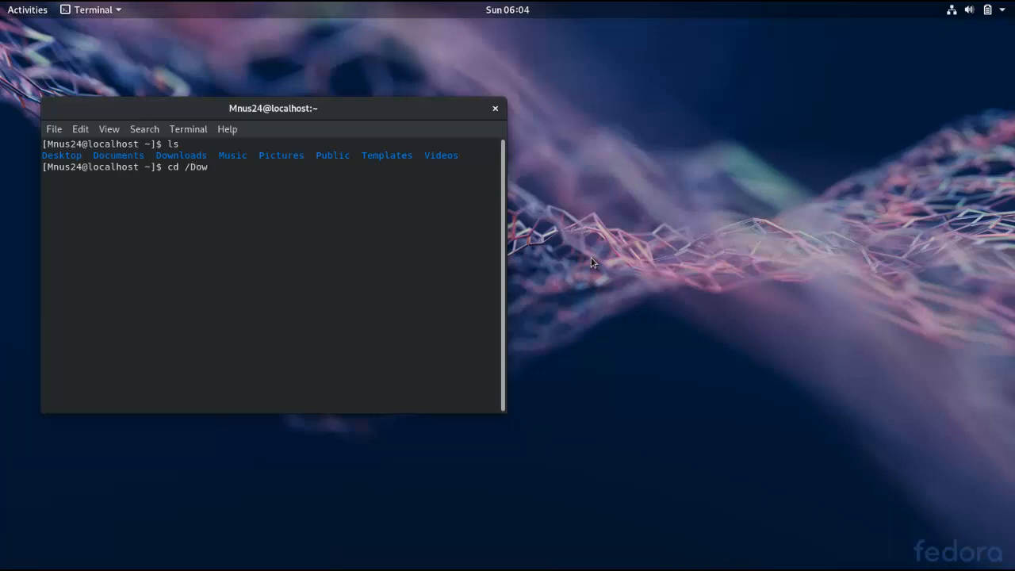
pyautogui.write('nloads/')
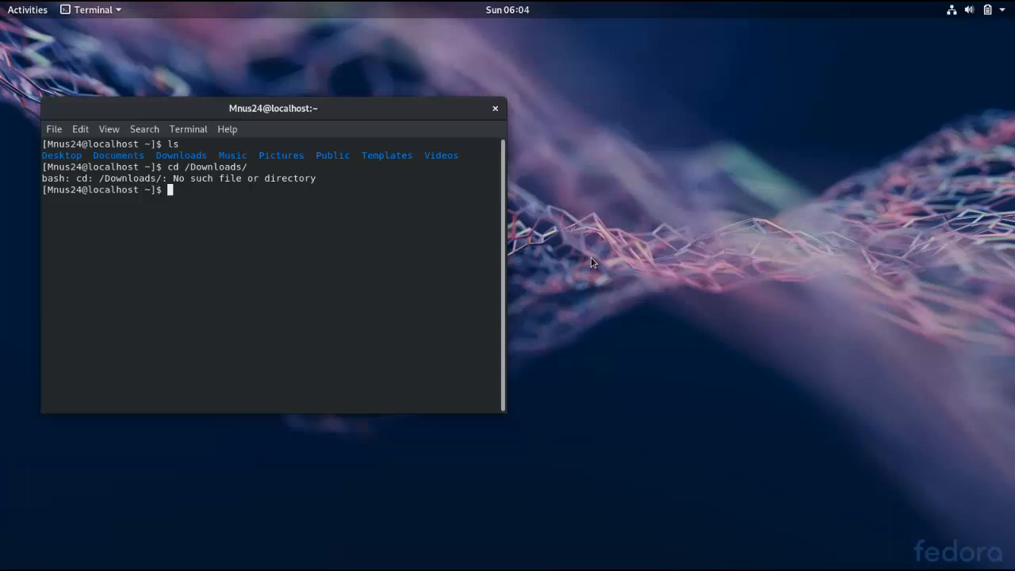
pyautogui.write('cd')
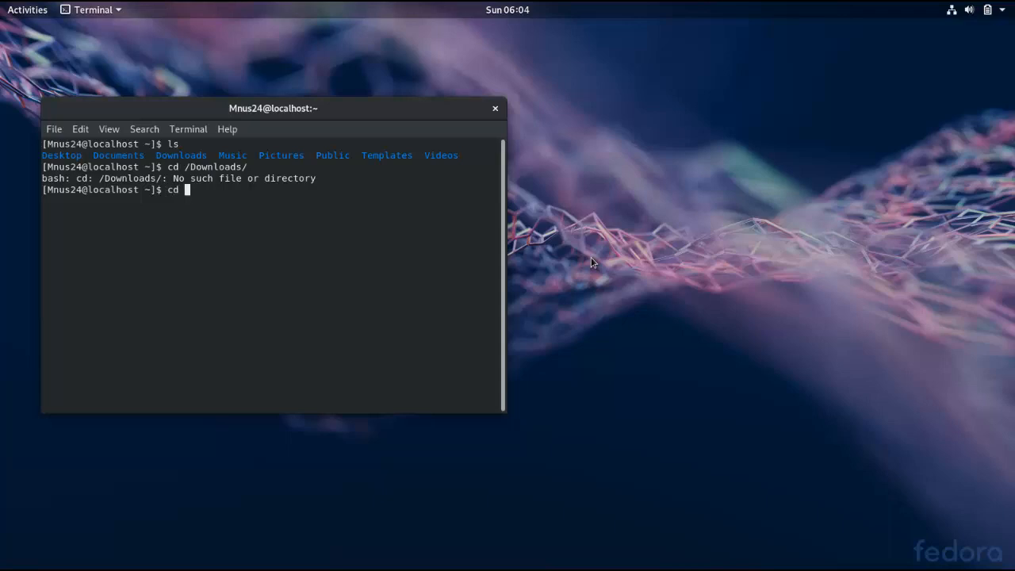
# - Enter Downloads via cd ./Downloads/, then return home with a bare cd
pyautogui.write('.')
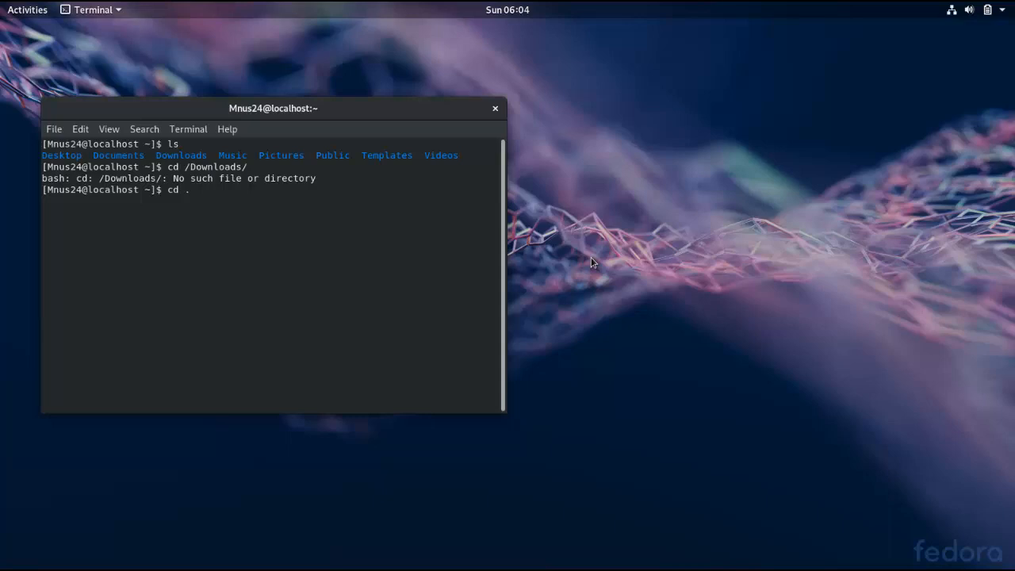
pyautogui.write('/')
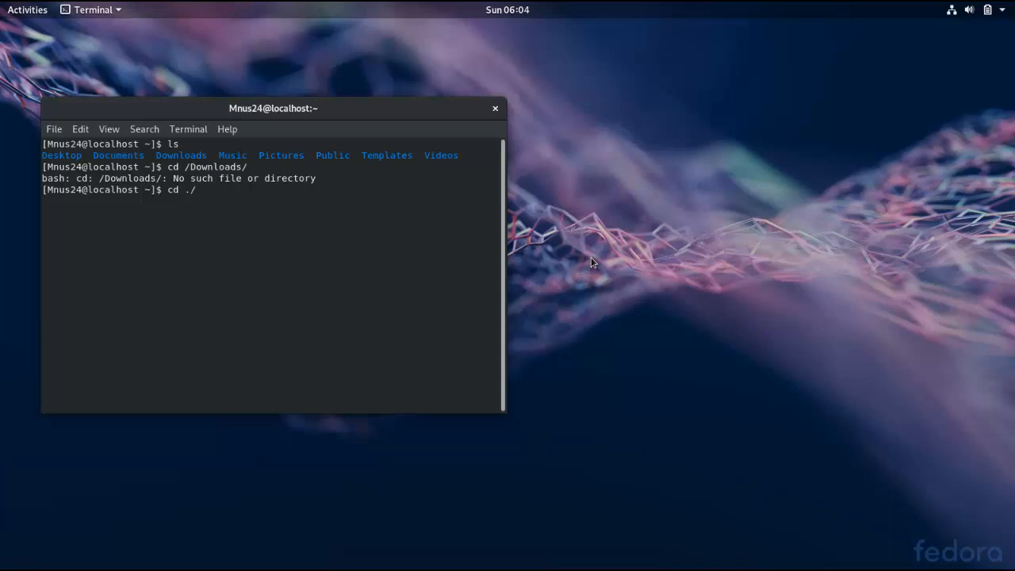
pyautogui.write('D')
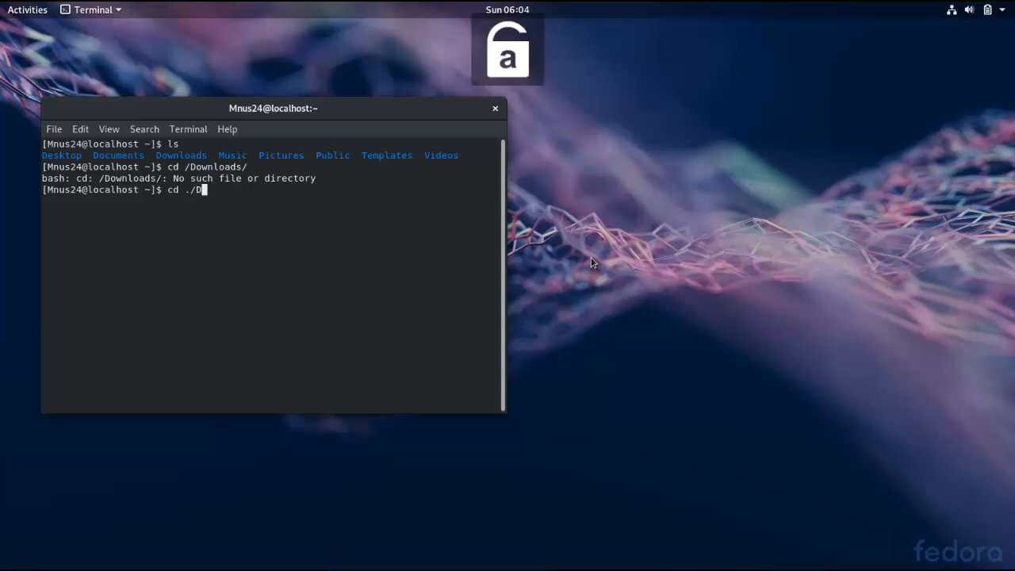
pyautogui.write('ownl')
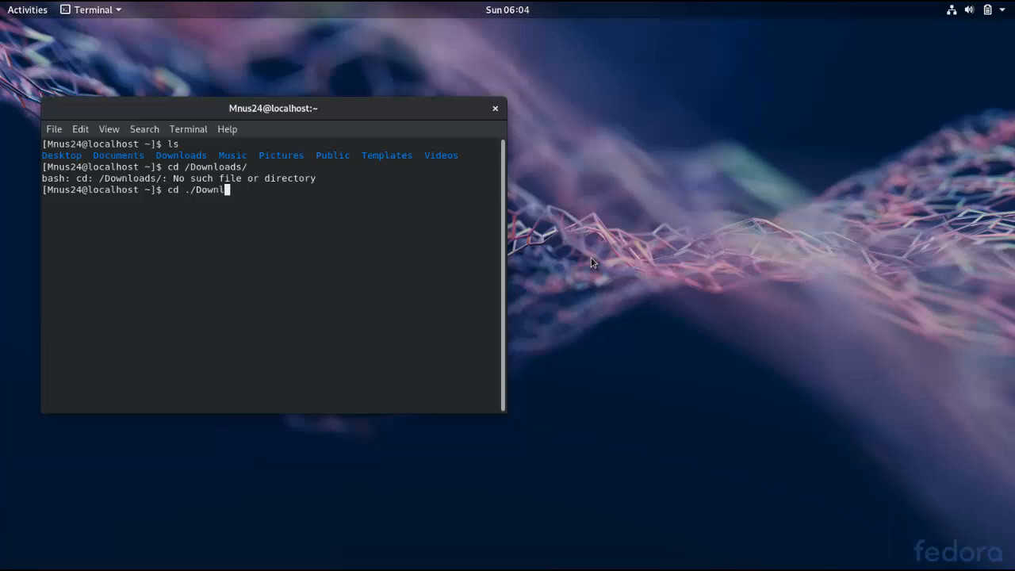
pyautogui.write('oads/')
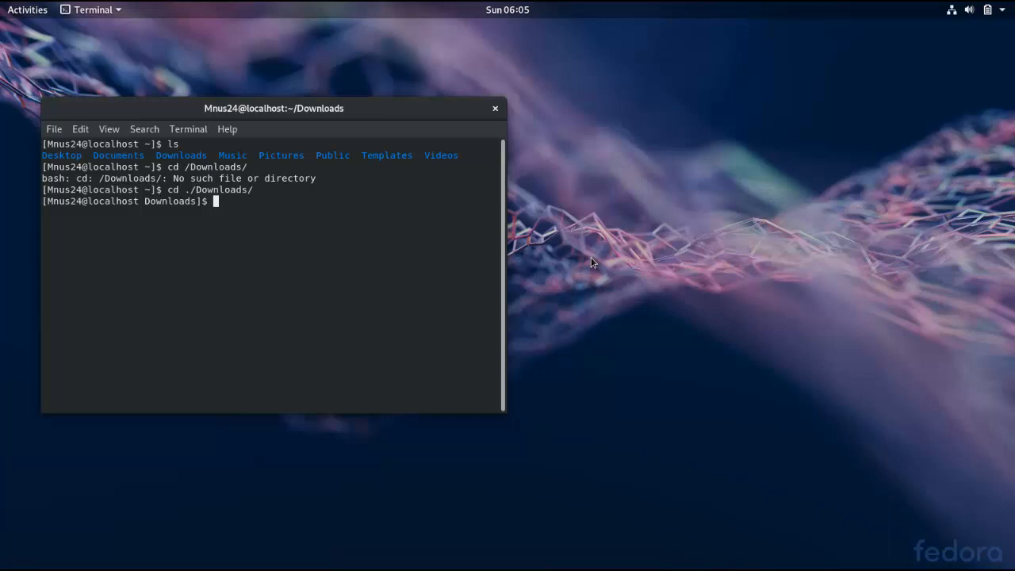
pyautogui.write('cd')
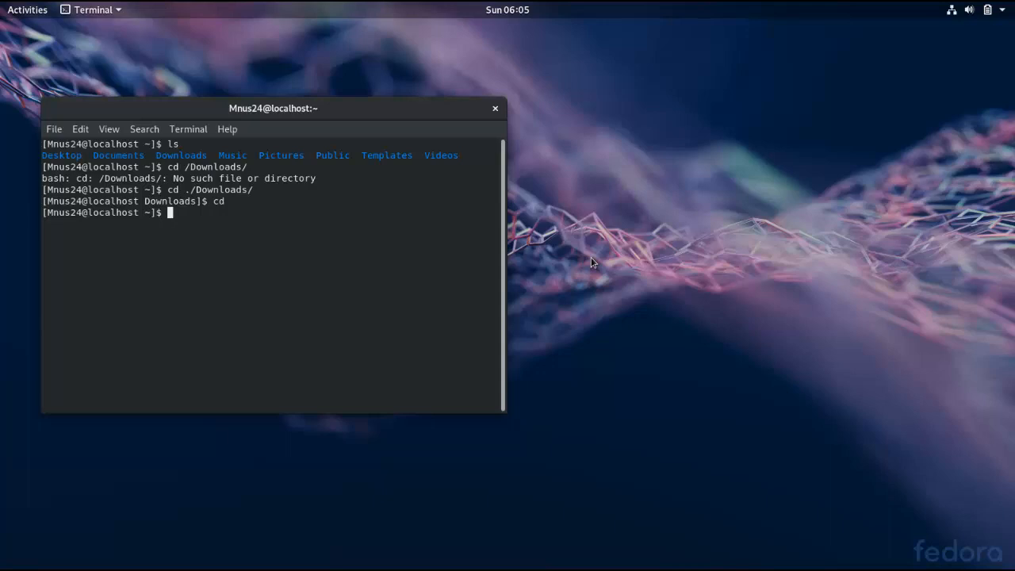
# - Type cd ./downloads with a lowercase d at the home prompt without running it
pyautogui.write('cd')
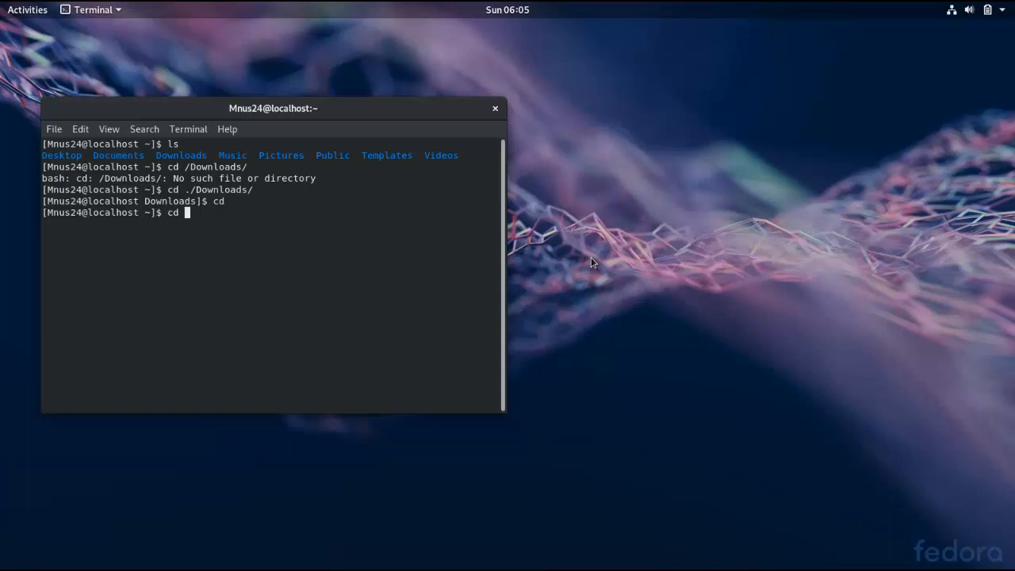
pyautogui.write('./')
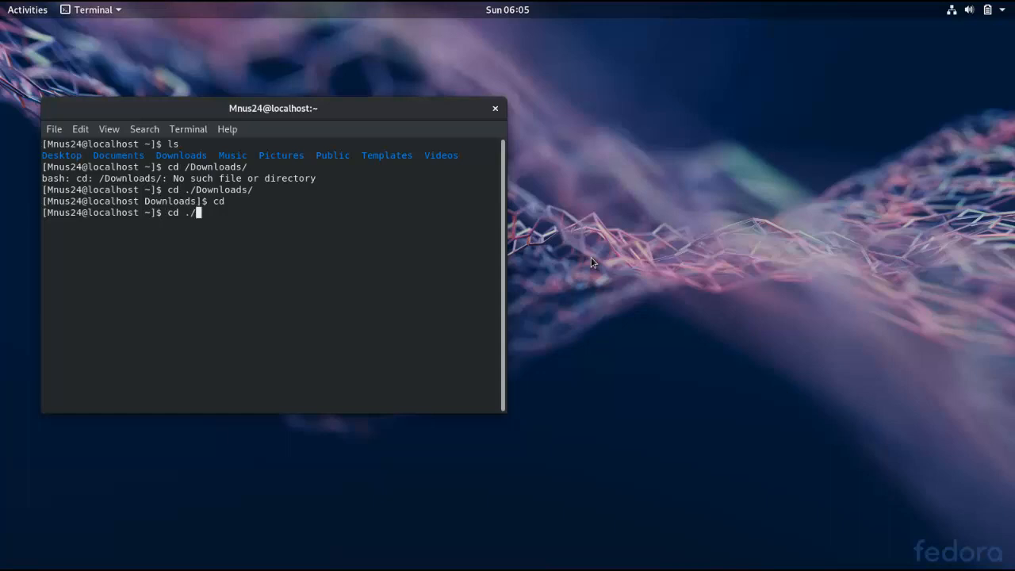
pyautogui.write('dow')
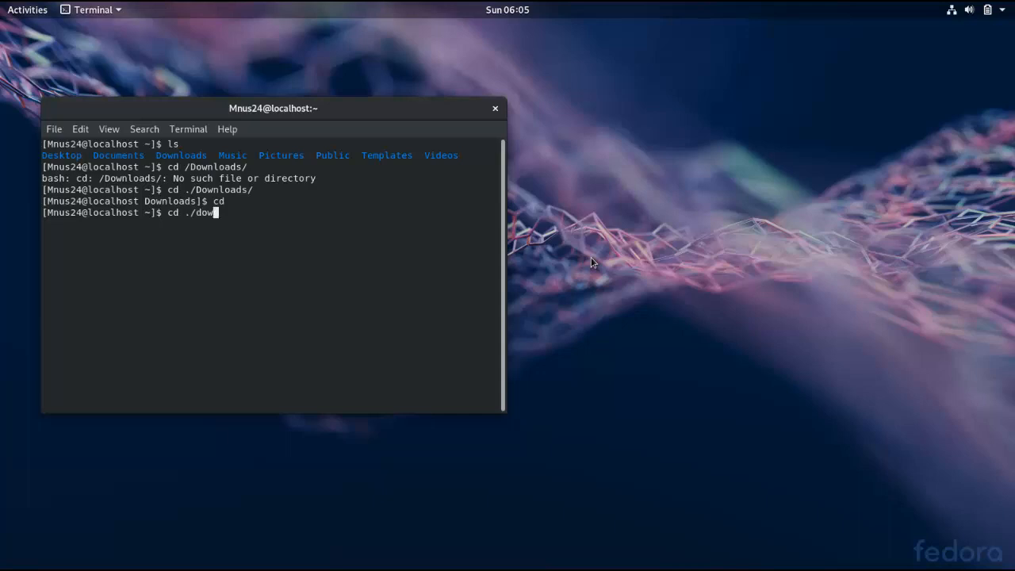
pyautogui.write('nloads')
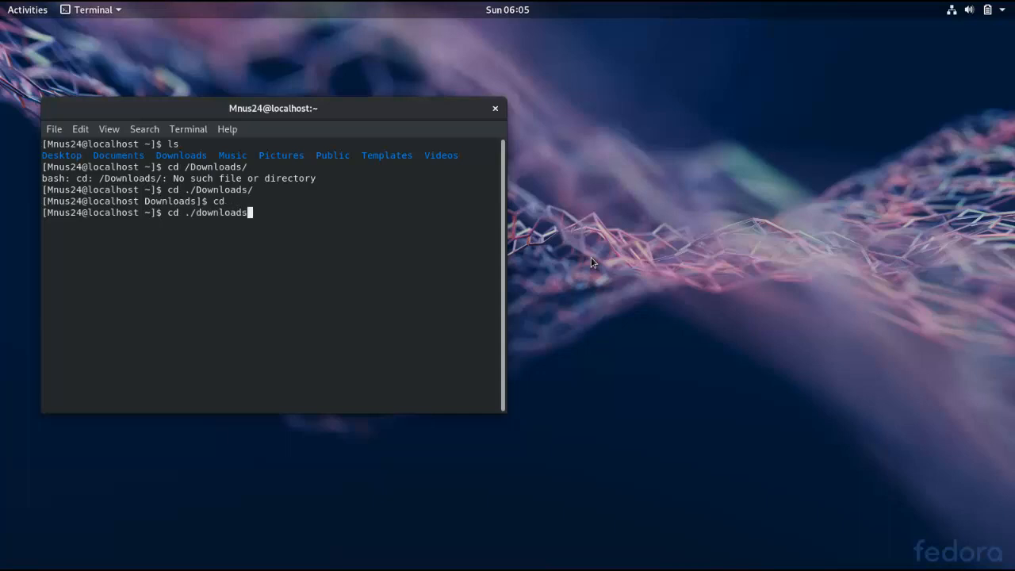